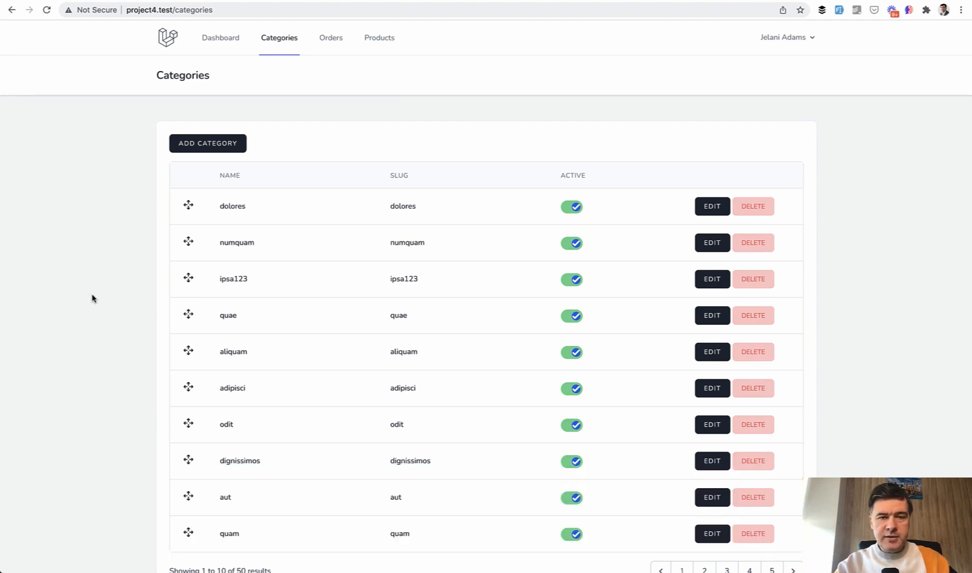
mouse_move(648, 139)
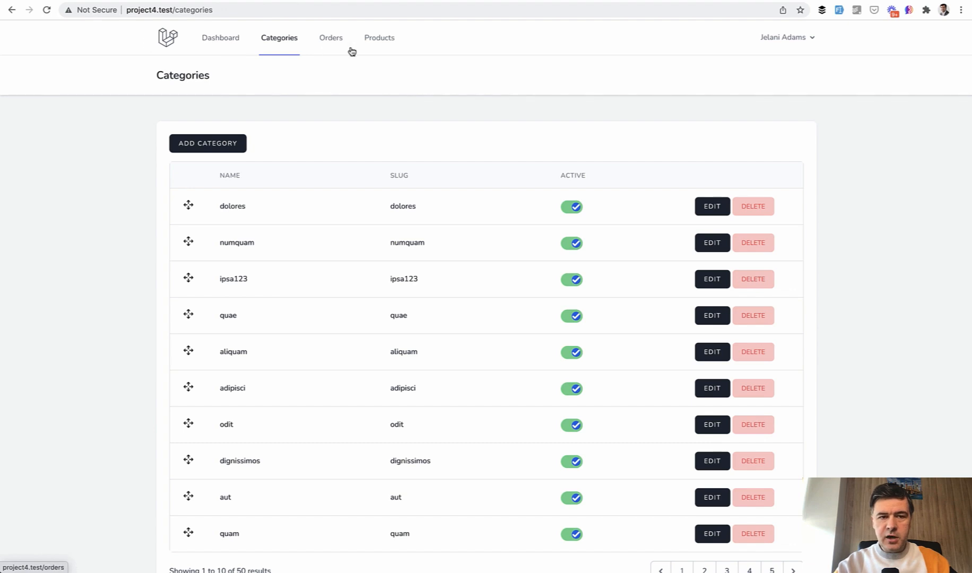
- Visit the app's Products page, then its Orders page, in Chrome
left_click(786, 38)
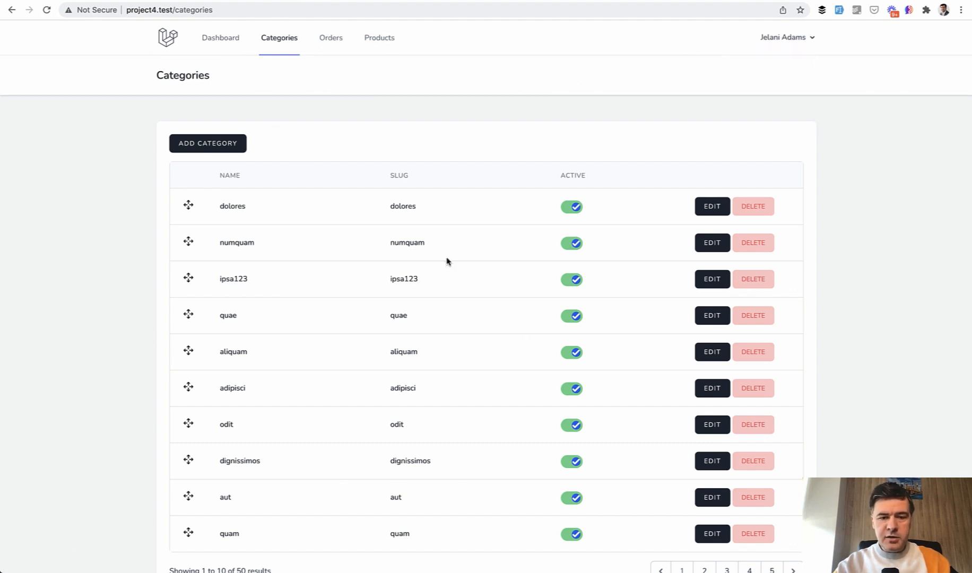
mouse_move(105, 361)
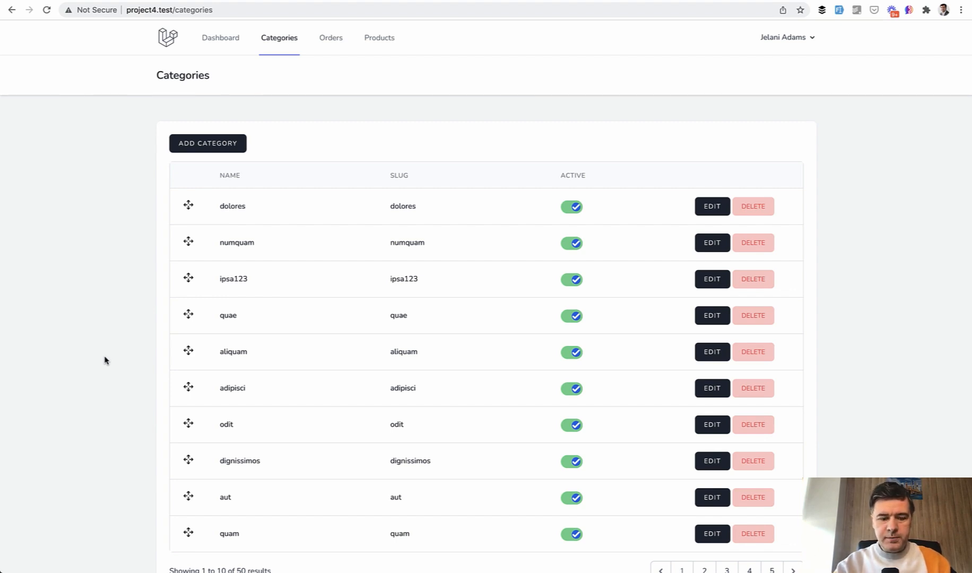
mouse_move(372, 115)
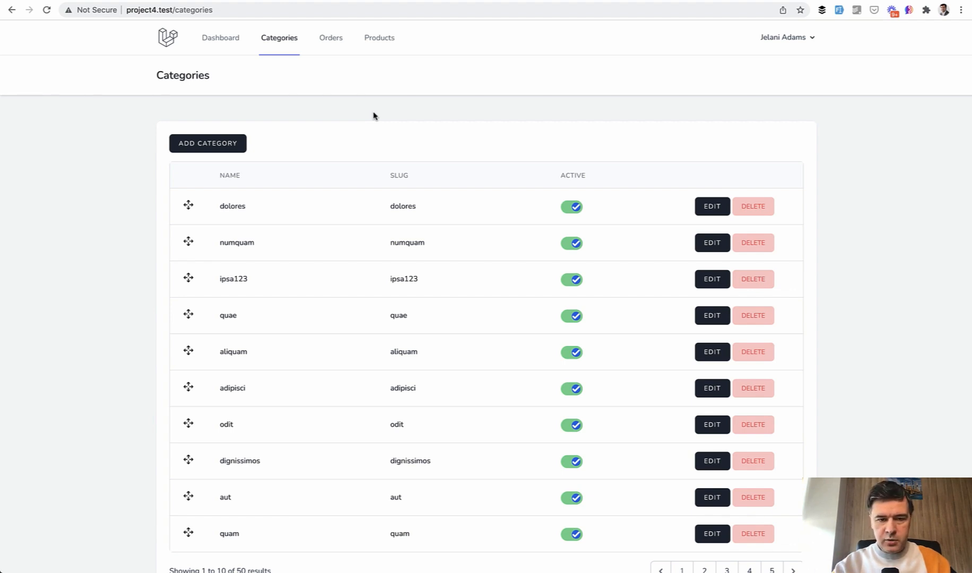
mouse_move(130, 299)
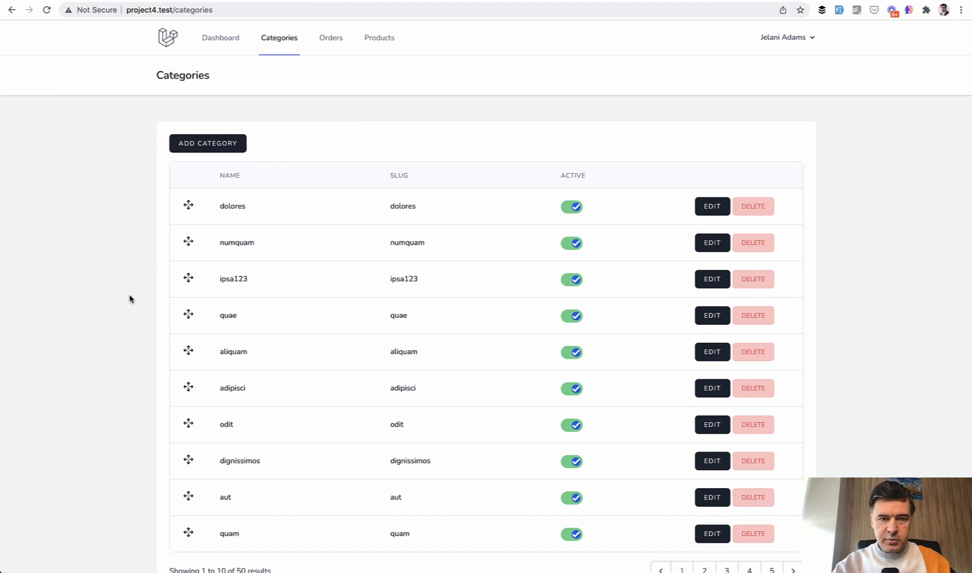
mouse_move(379, 100)
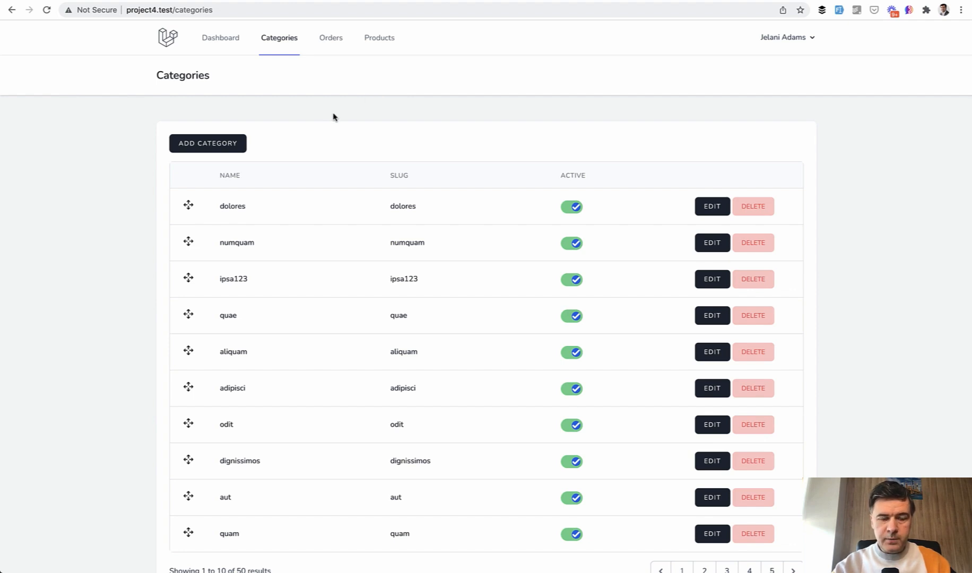
mouse_move(438, 84)
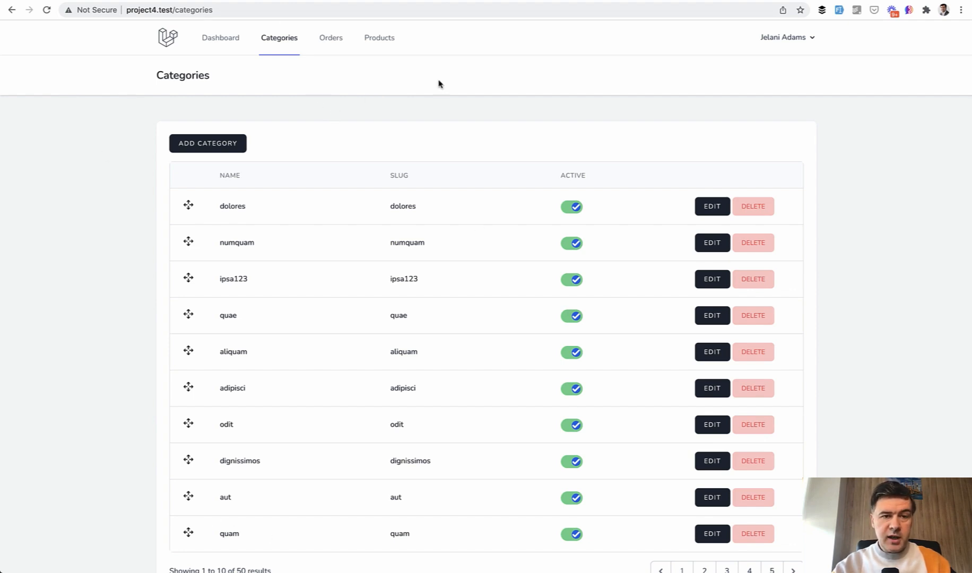
left_click(379, 37)
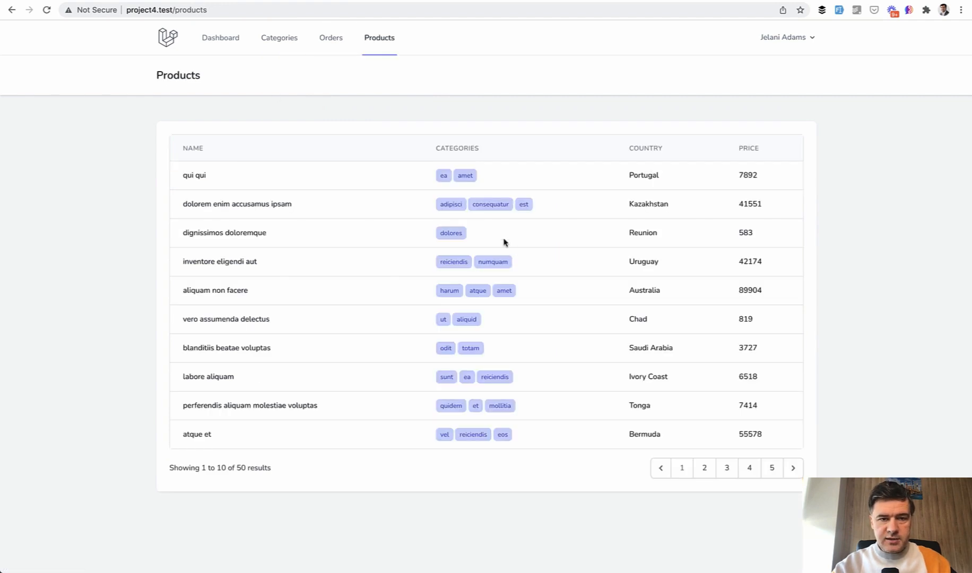
left_click(331, 37)
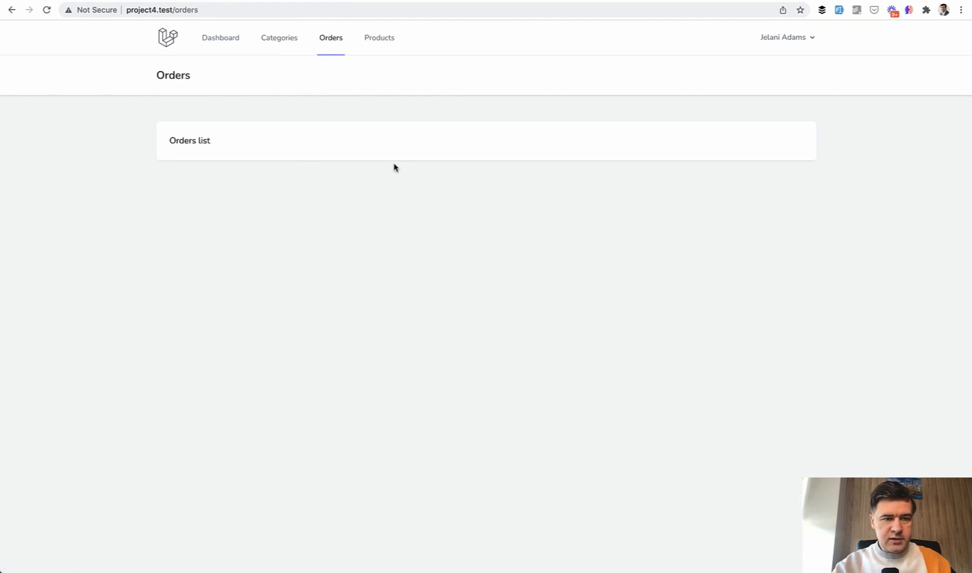
mouse_move(397, 164)
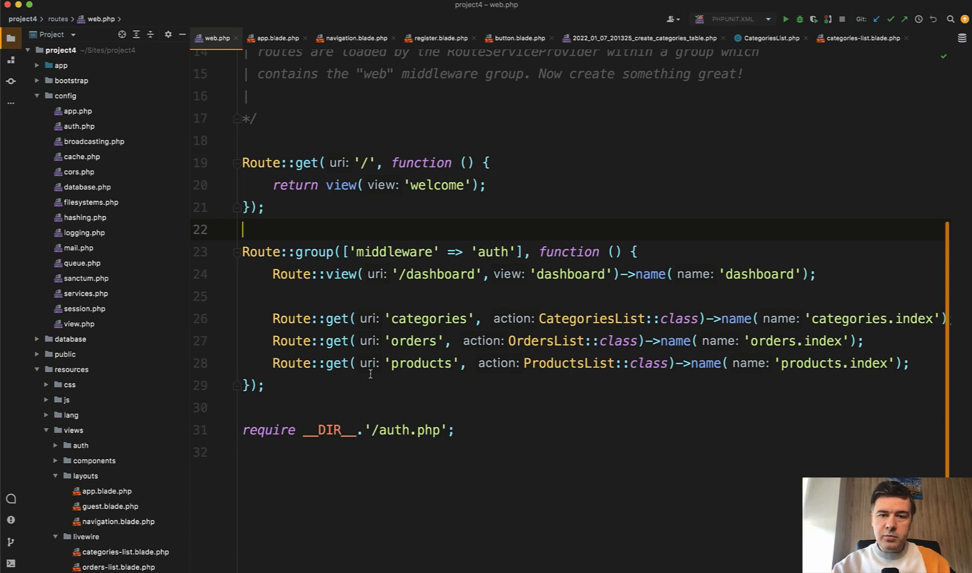
- Jump from the categories route in web.php to the CategoriesList component class
left_click(457, 430)
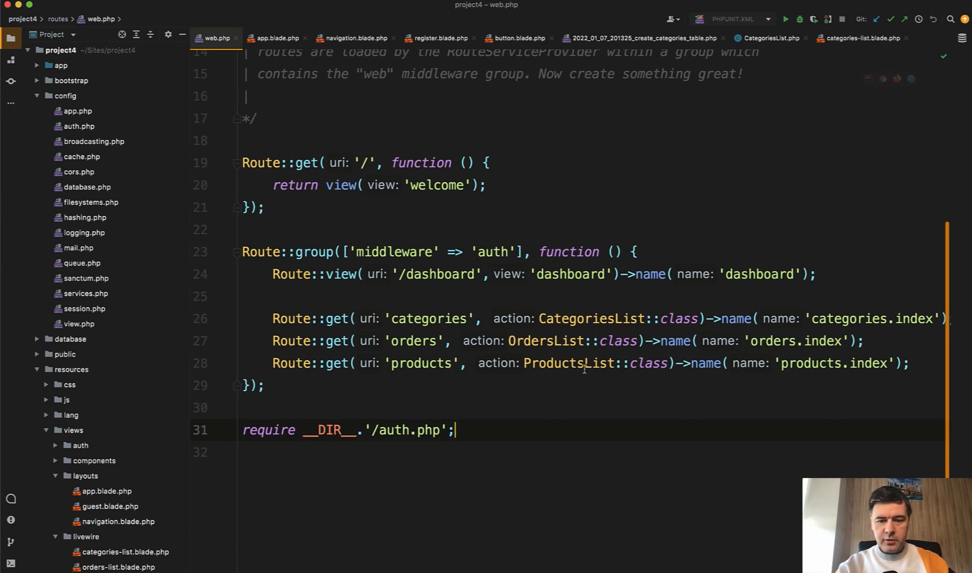
mouse_move(590, 319)
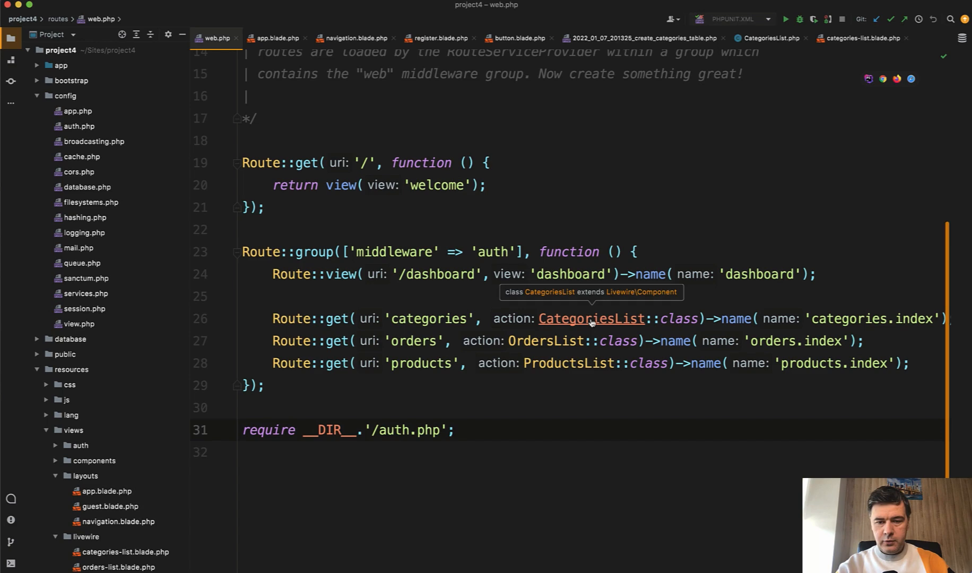
left_click(591, 319)
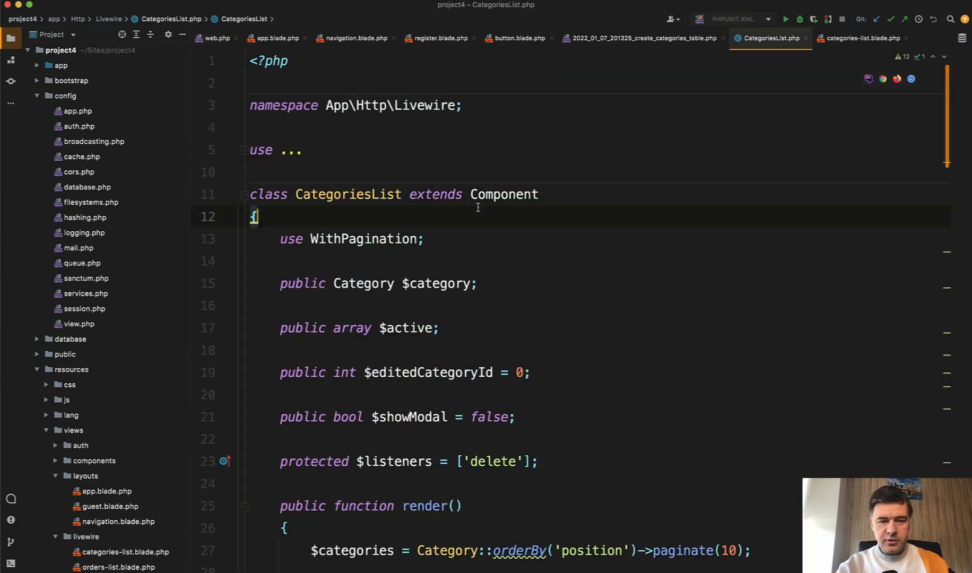
- Scroll through CategoriesList's render and openModal methods, then return to web.php
scroll("down", 3)
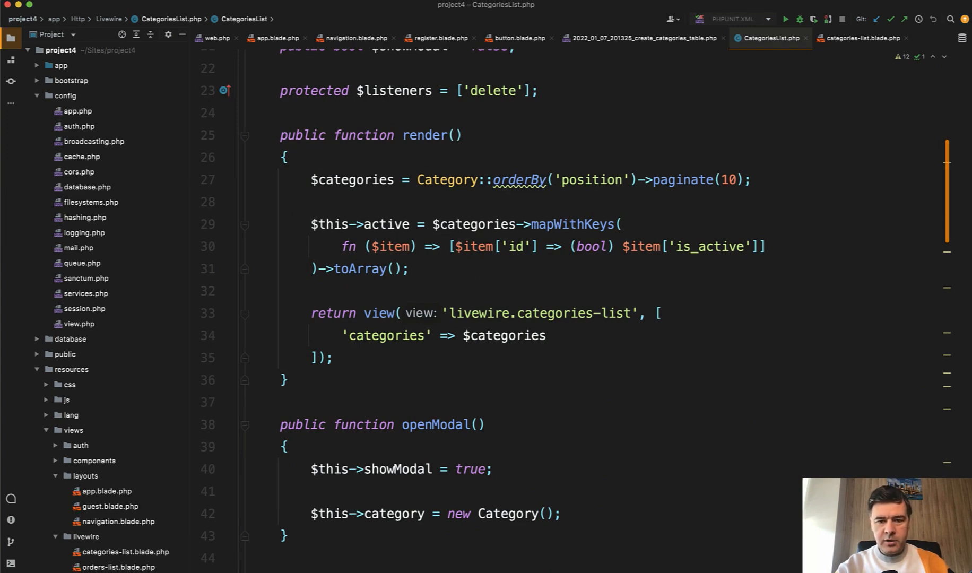
left_click(218, 37)
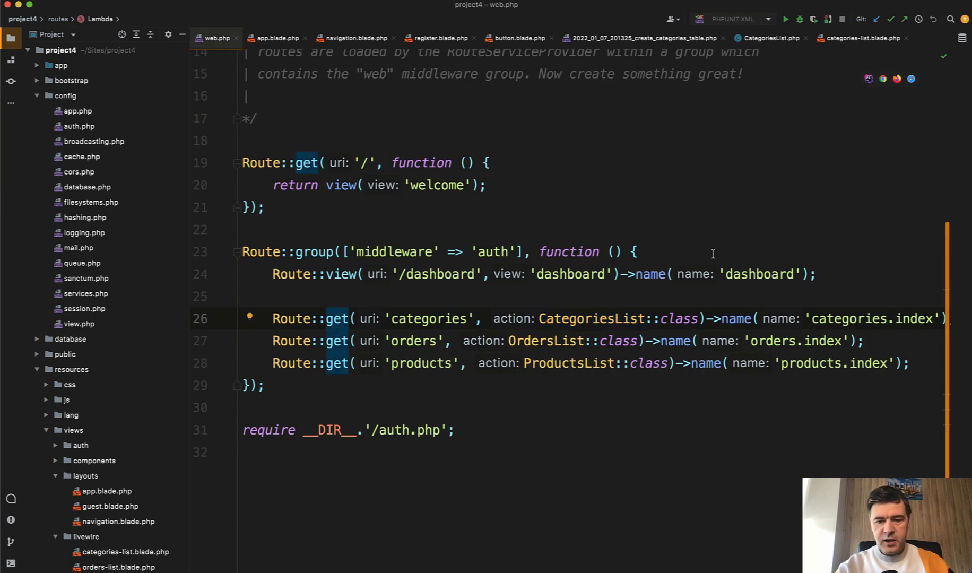
mouse_move(685, 327)
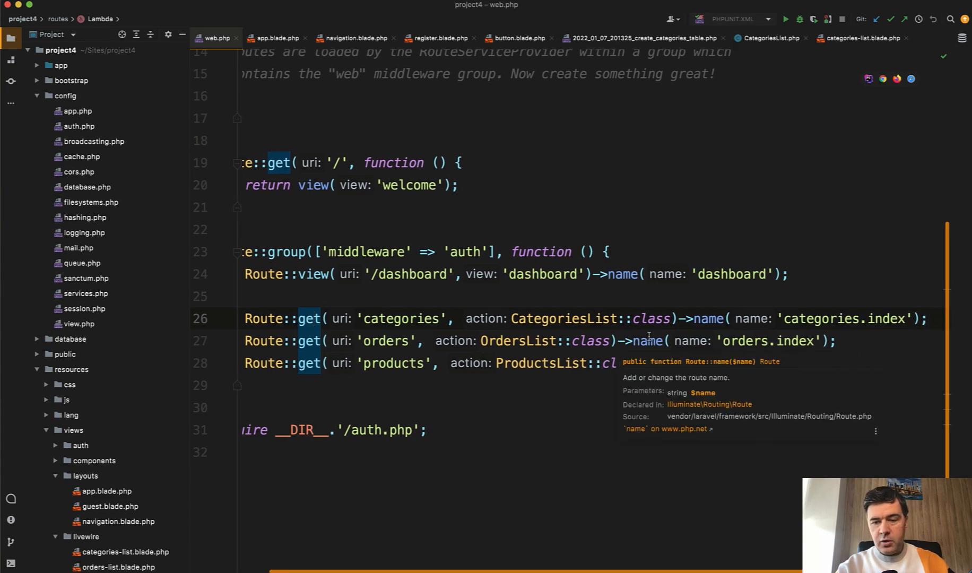
- Name the products route 'products.index', then browse the categories-list Blade view markup
type("->name( name: 'products.index');")
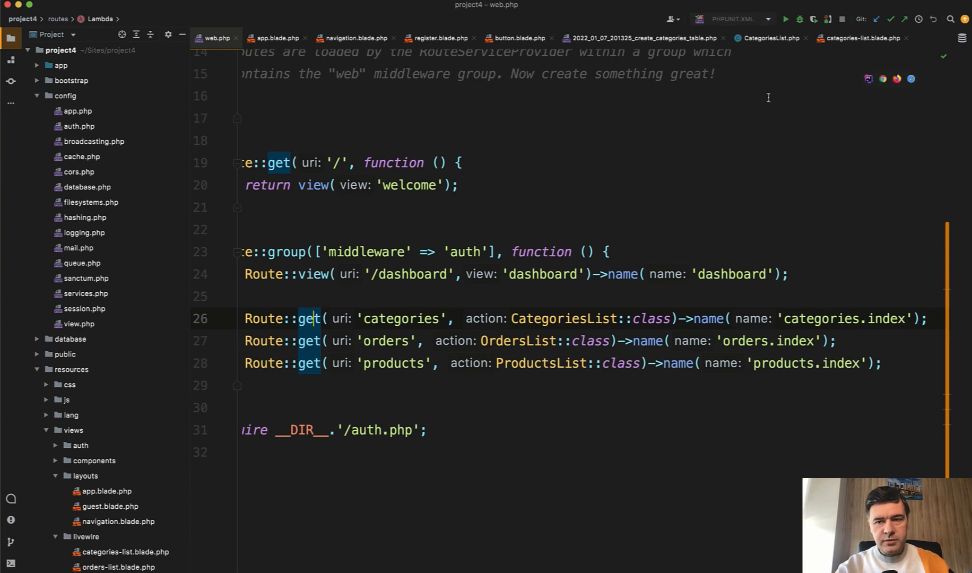
left_click(770, 37)
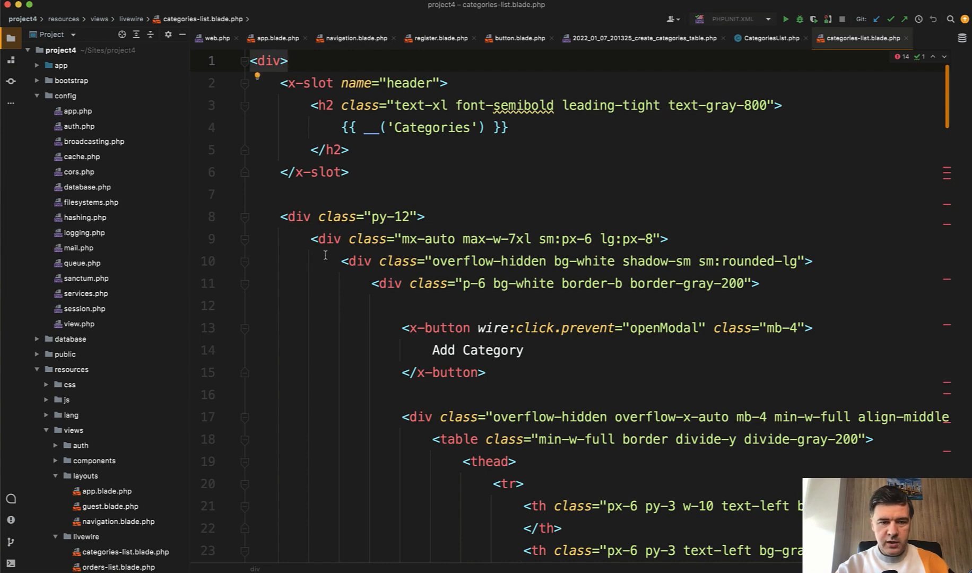
scroll("down", 3)
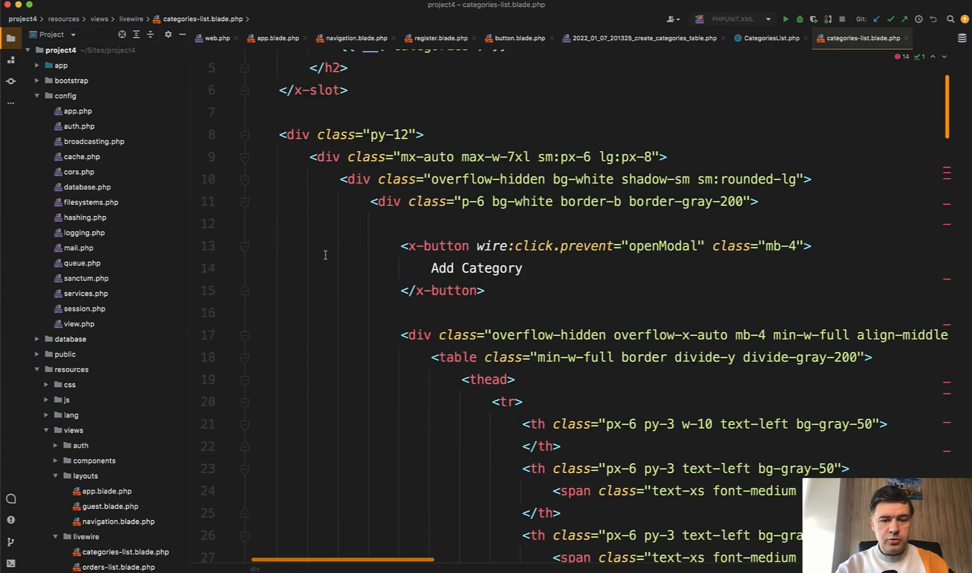
scroll("down", 3)
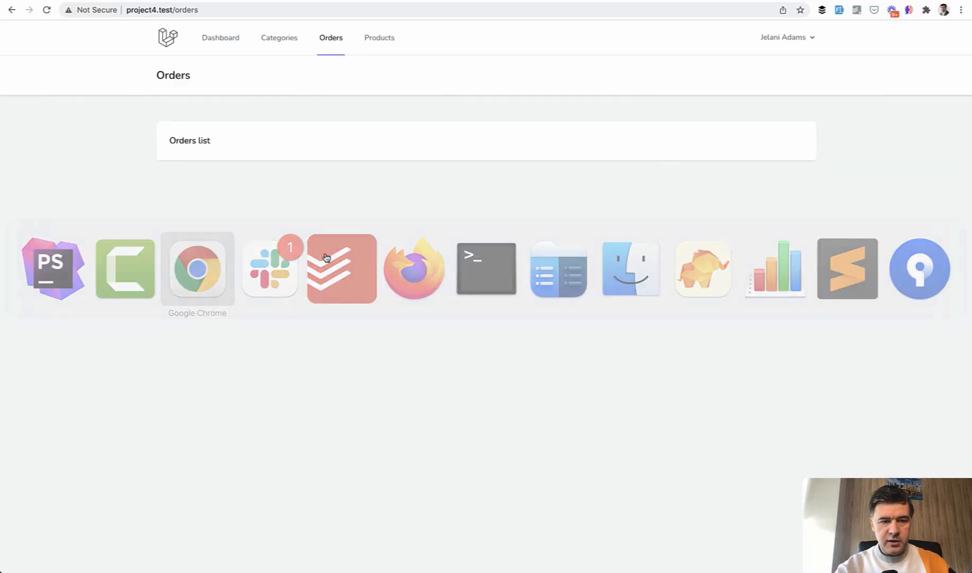
- Reopen the Categories page with its Add Category button and paginated categories table
left_click(280, 38)
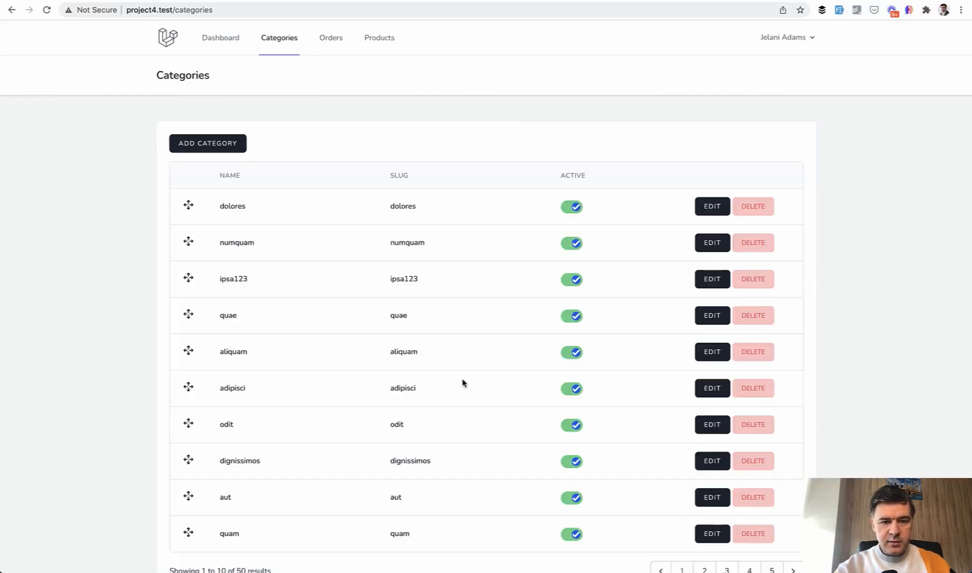
mouse_move(114, 315)
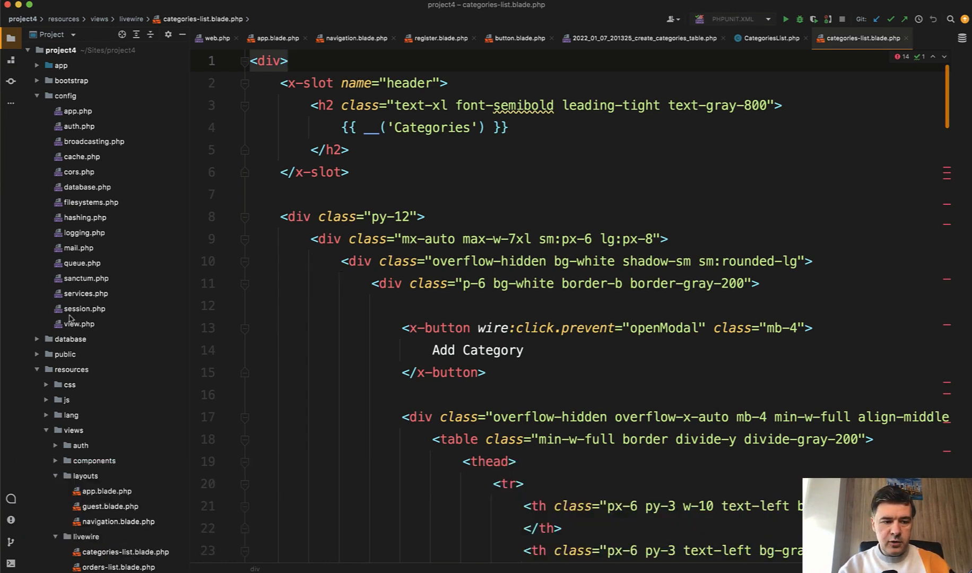
- Open layouts/app.blade.php and review its header slot, main content slot and Livewire scripts
scroll("down", 3)
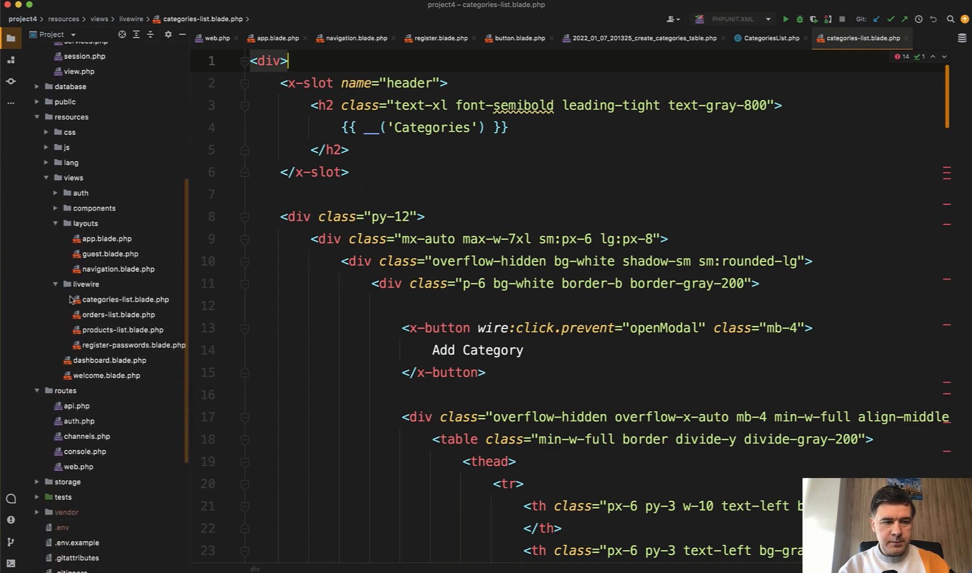
mouse_move(96, 243)
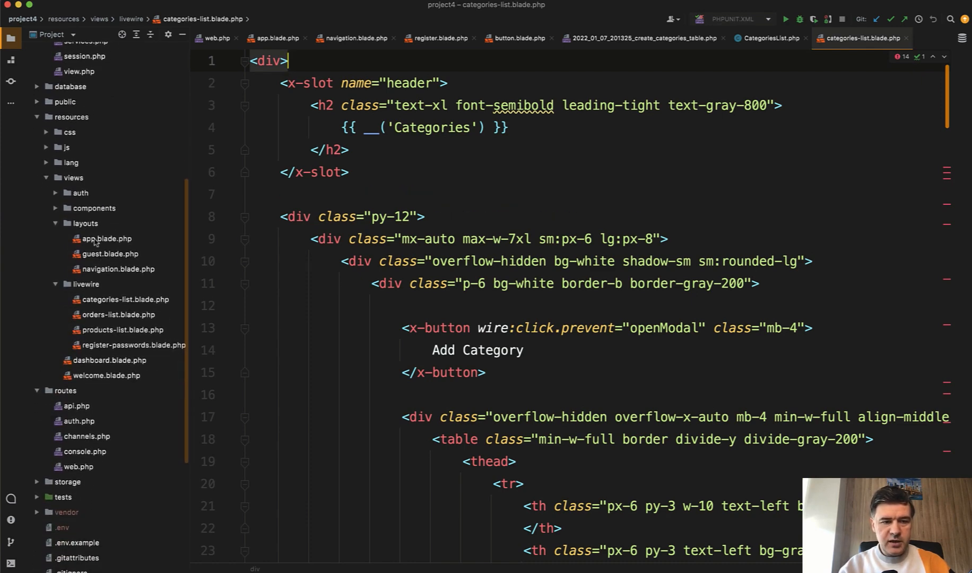
left_click(106, 238)
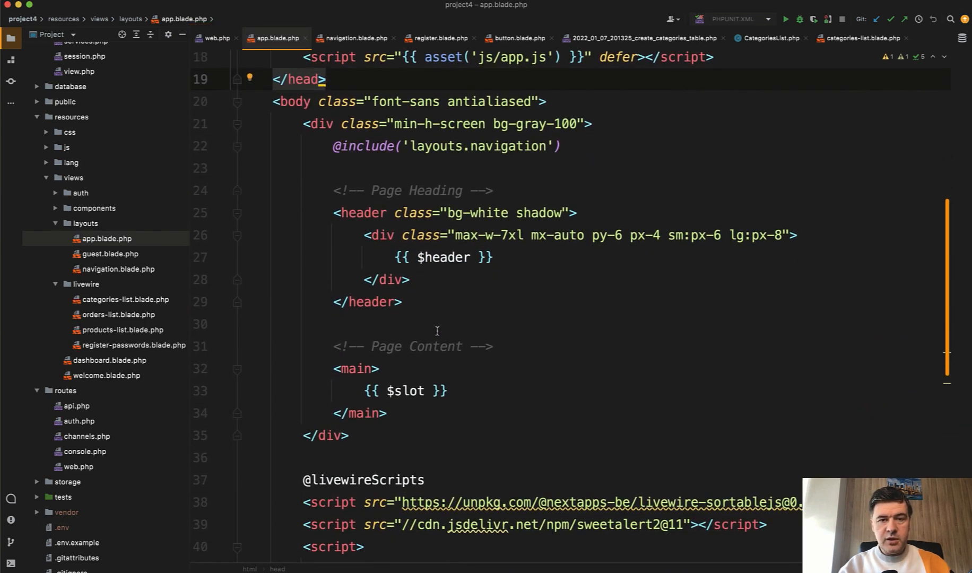
scroll("down", 3)
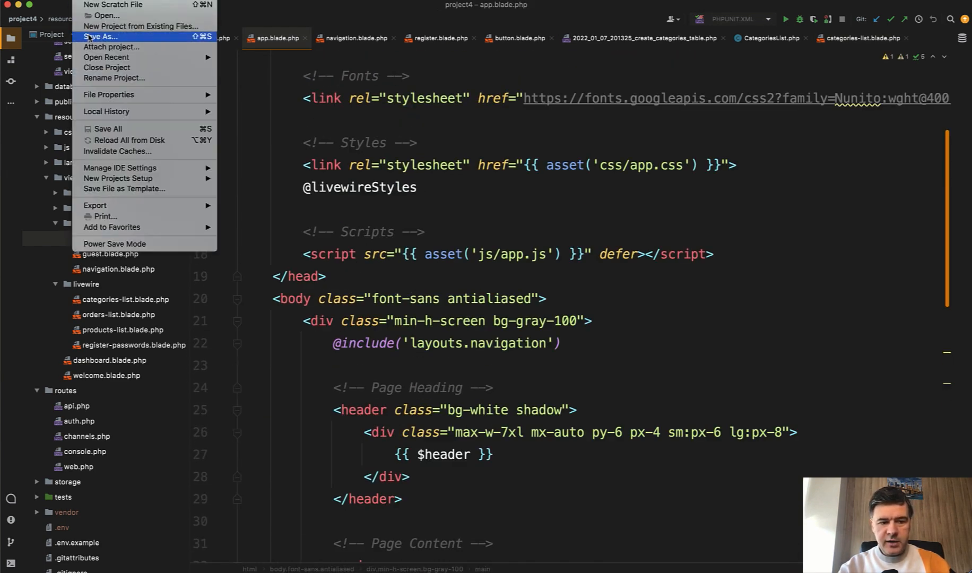
- Save the app layout as main.blade.php and add 'Hello' after the opening body tag
left_click(103, 37)
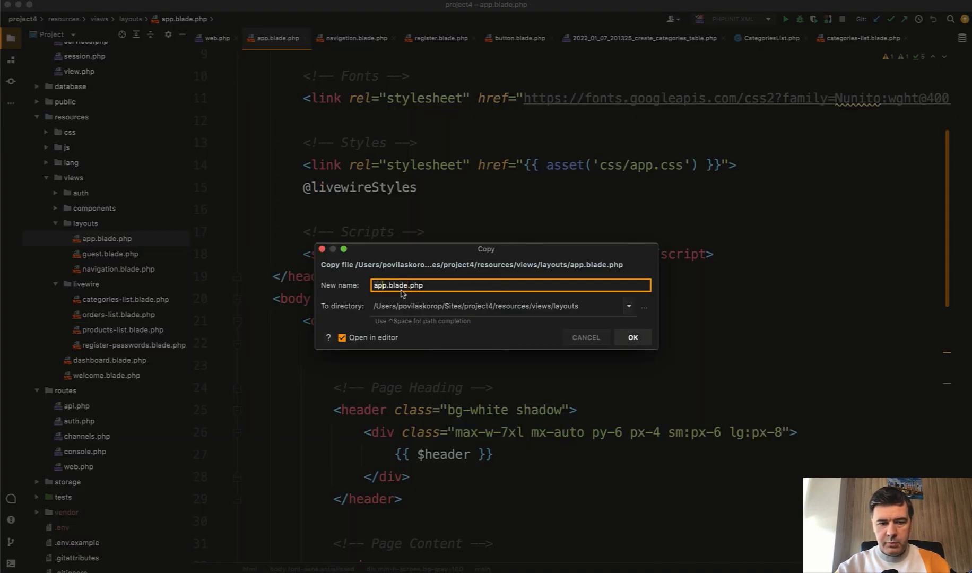
left_click(632, 337)
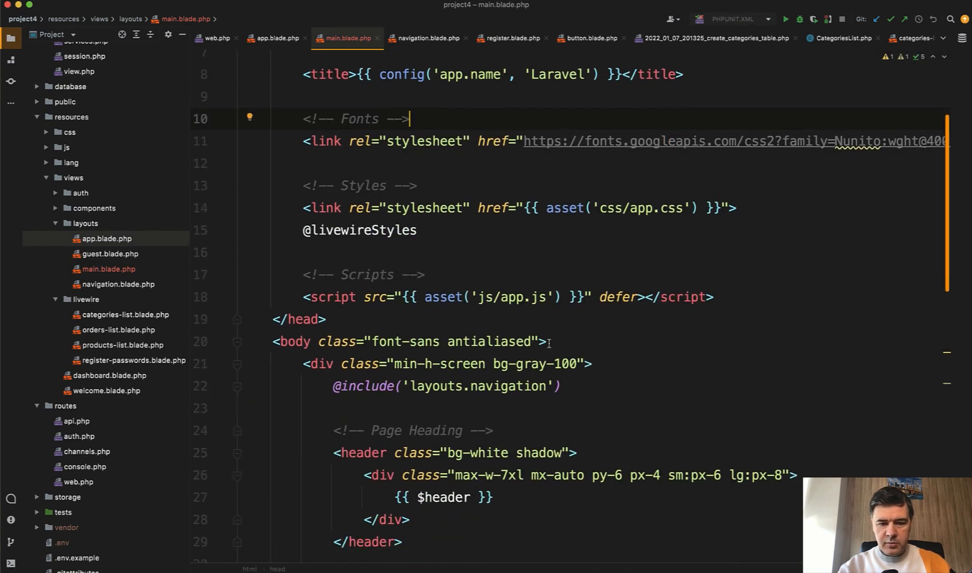
type("He")
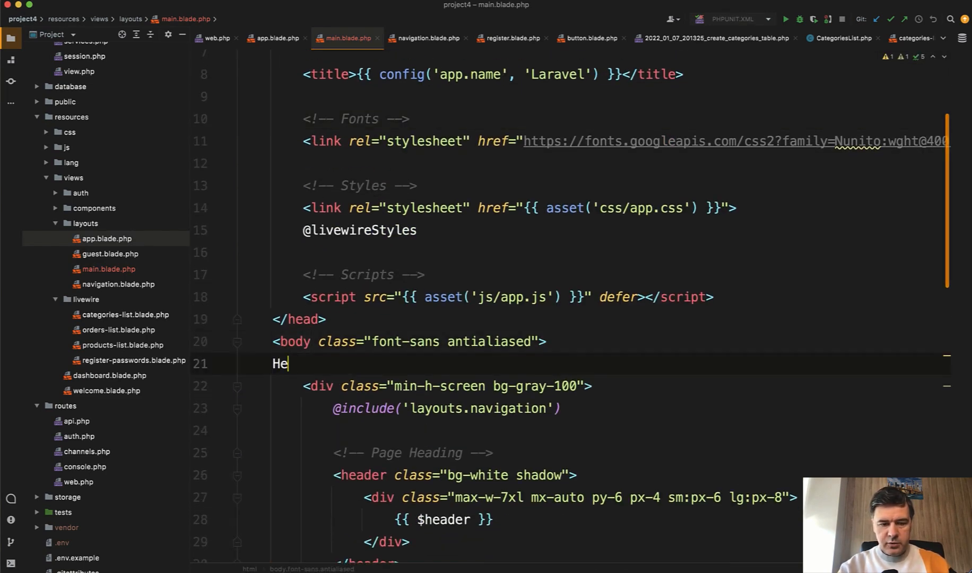
type("llo")
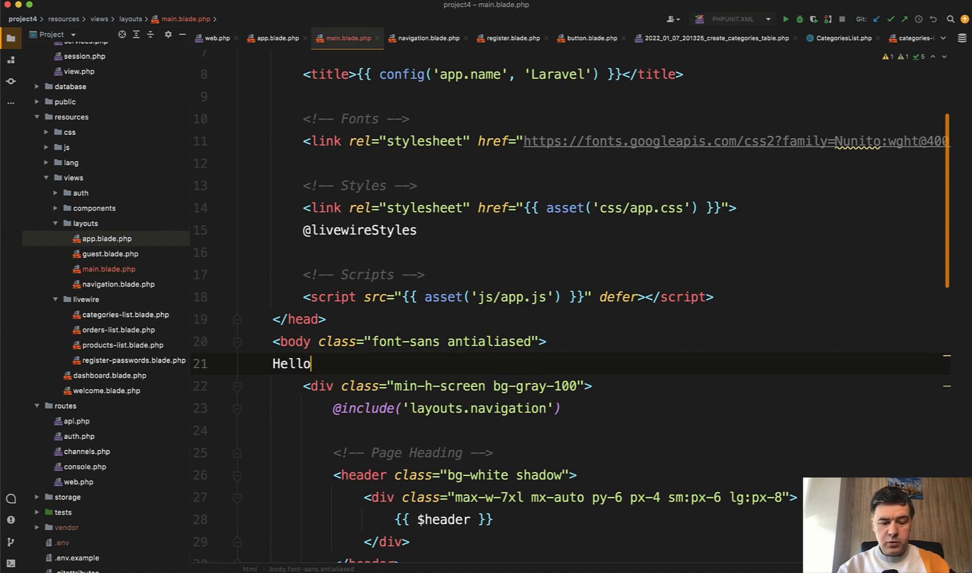
mouse_move(269, 269)
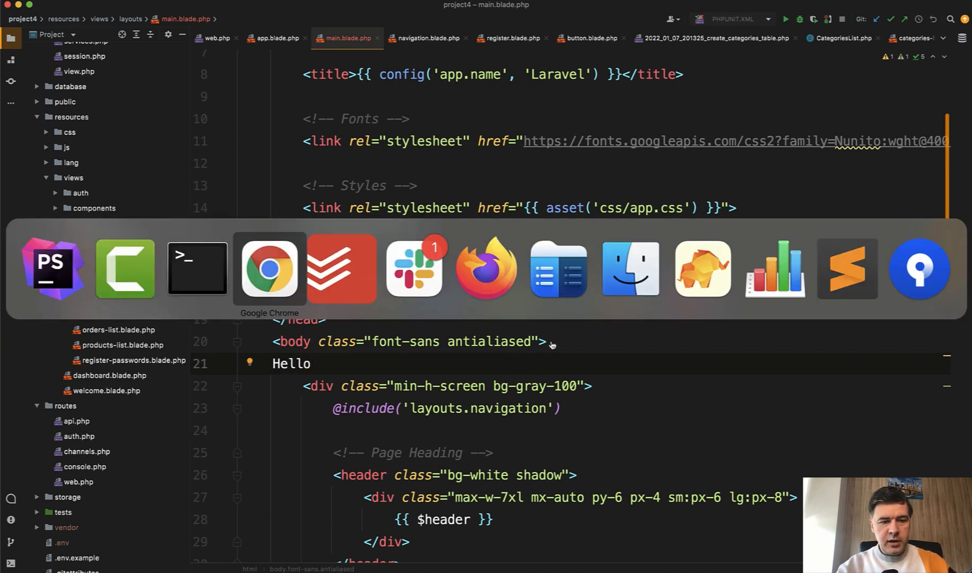
left_click(269, 268)
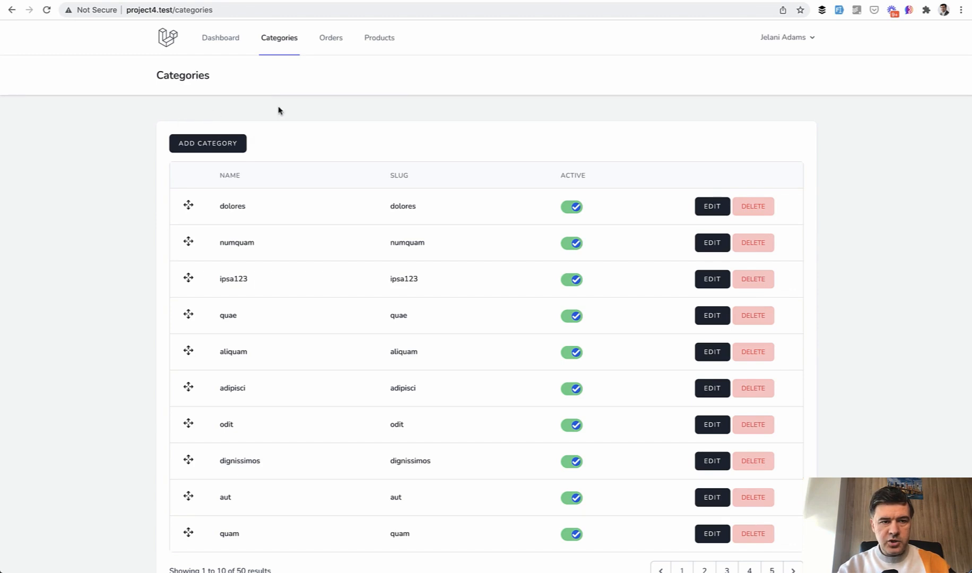
mouse_move(558, 111)
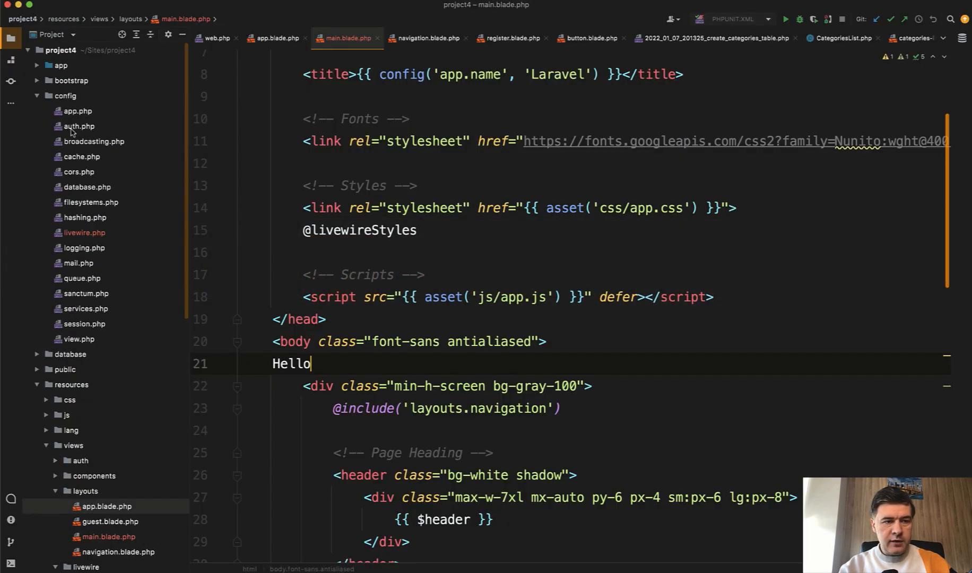
- In config/livewire.php, change the default layout from 'layouts.app' to 'layouts.main'
left_click(84, 232)
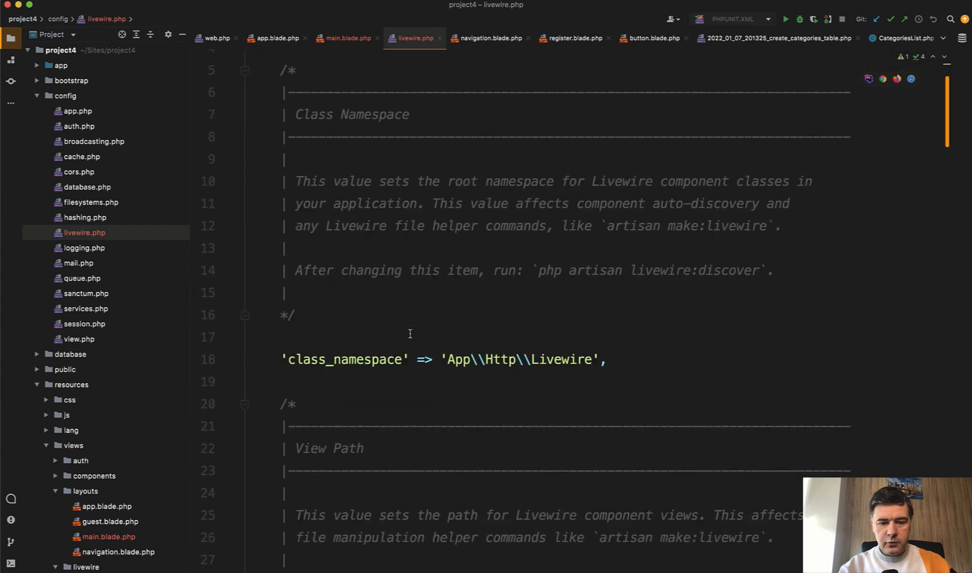
scroll("down", 3)
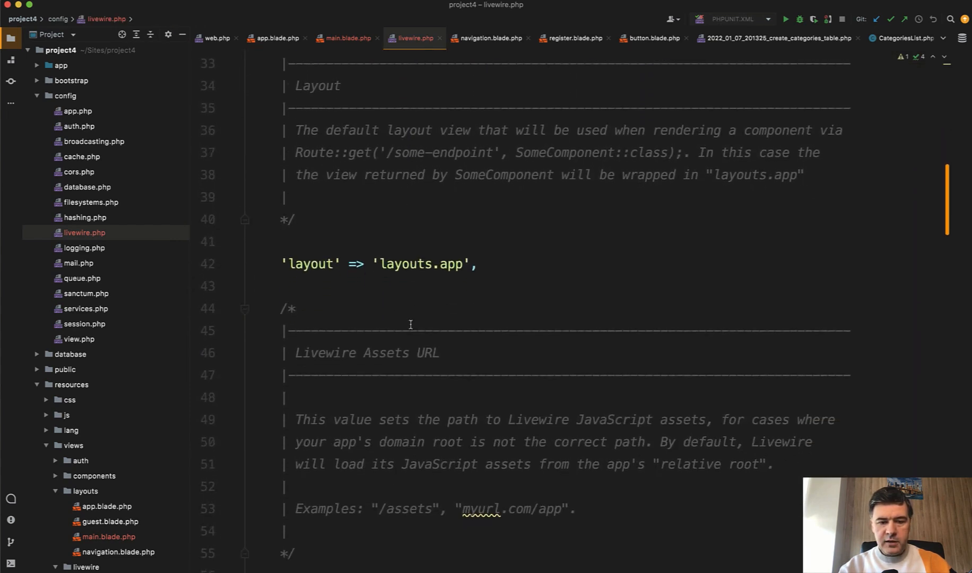
left_click(408, 264)
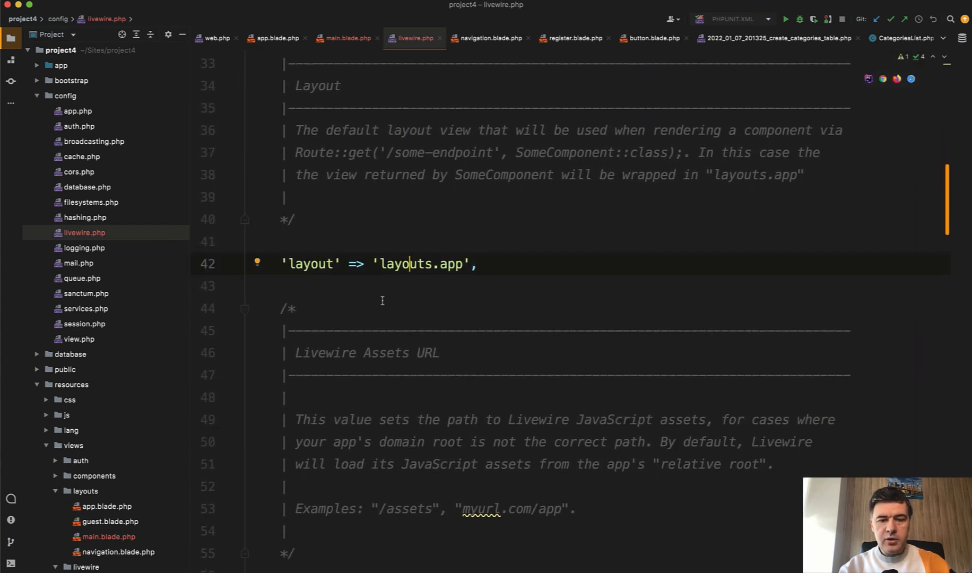
type("main")
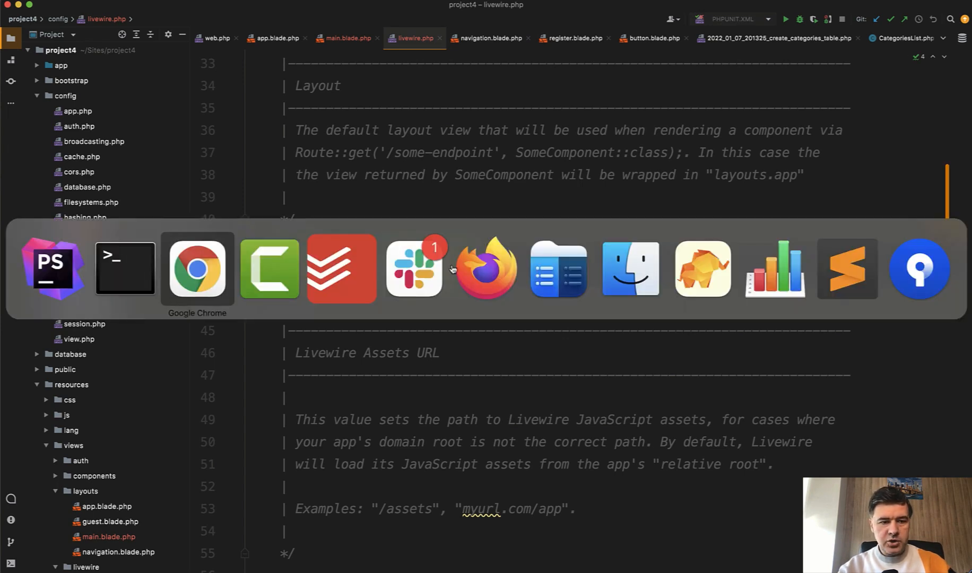
- Refresh the Categories page in Chrome to show 'Hello', and open developer tools
left_click(198, 269)
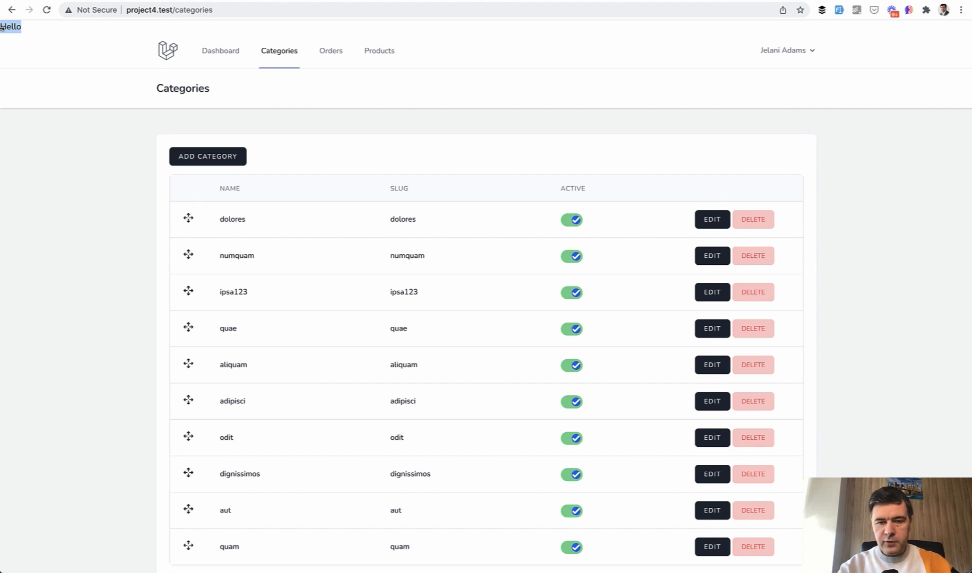
key("F12")
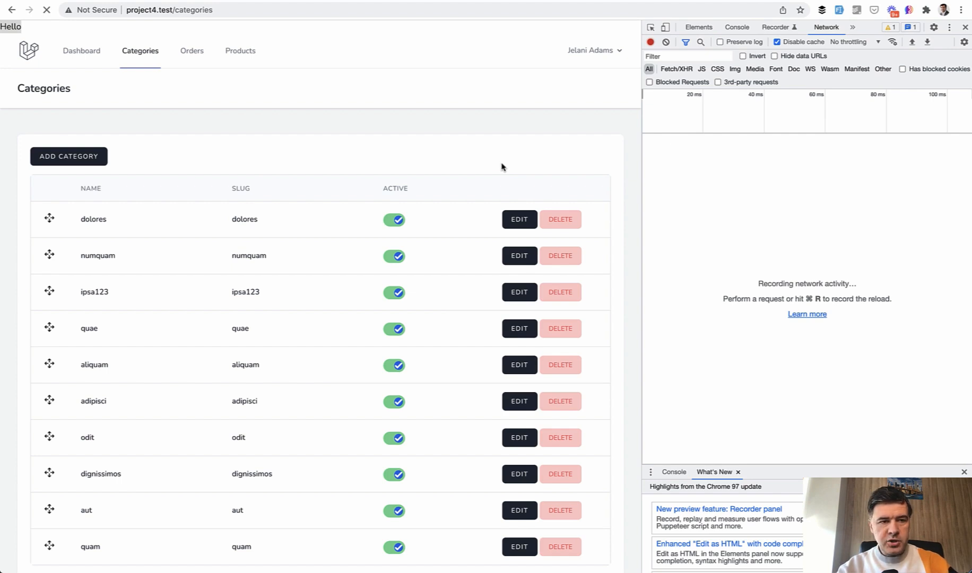
- With Network recording, reload, visit Orders, Products and Categories, then deactivate dolores
left_click(47, 10)
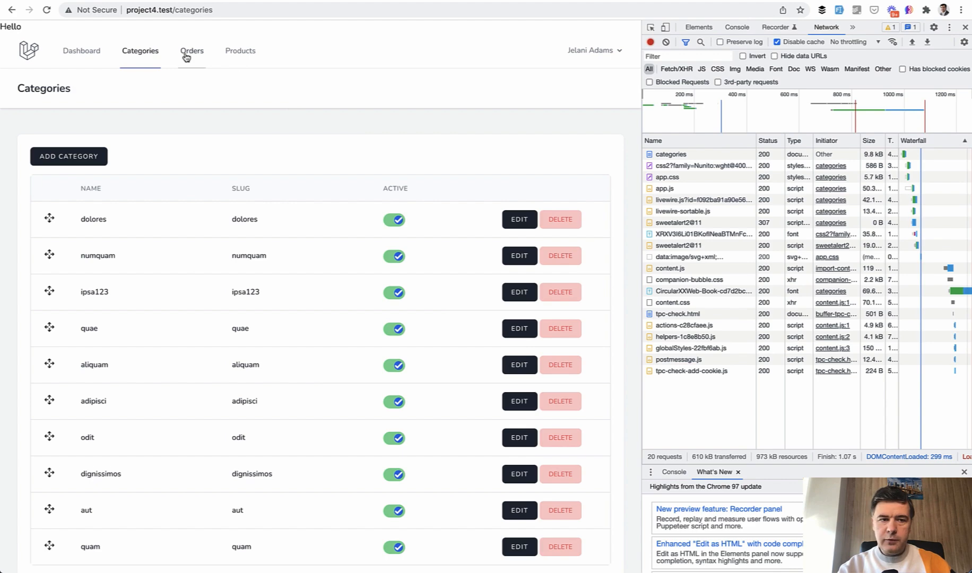
left_click(191, 51)
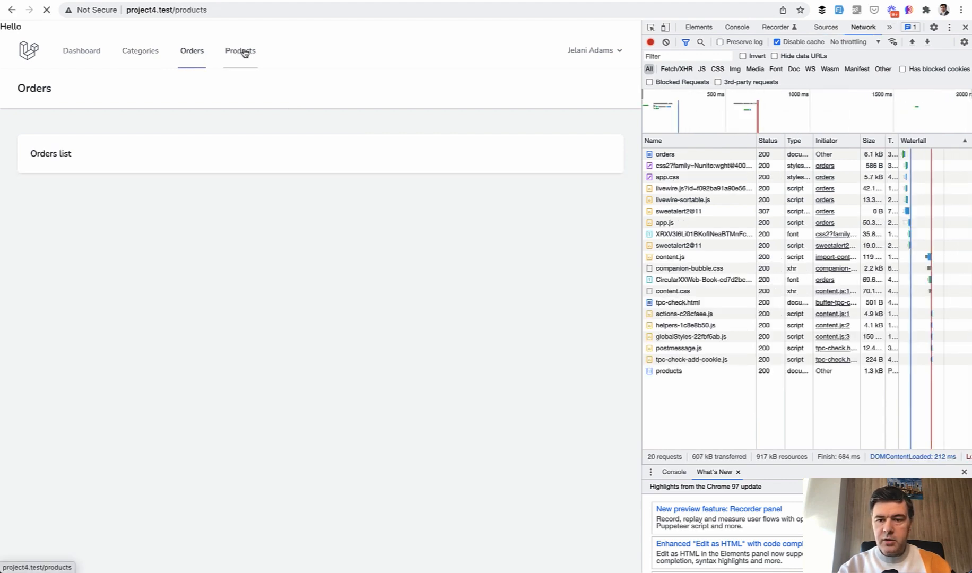
left_click(240, 51)
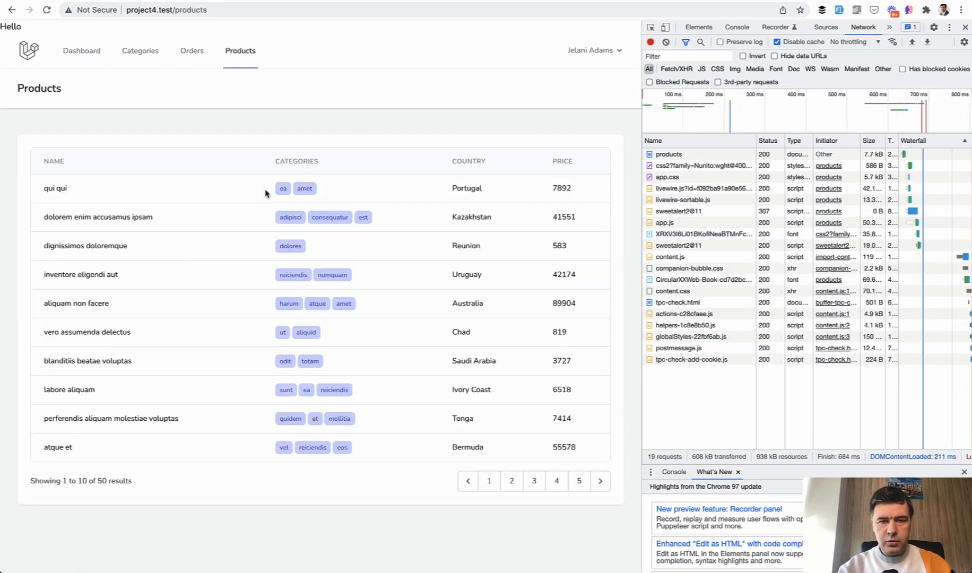
left_click(140, 51)
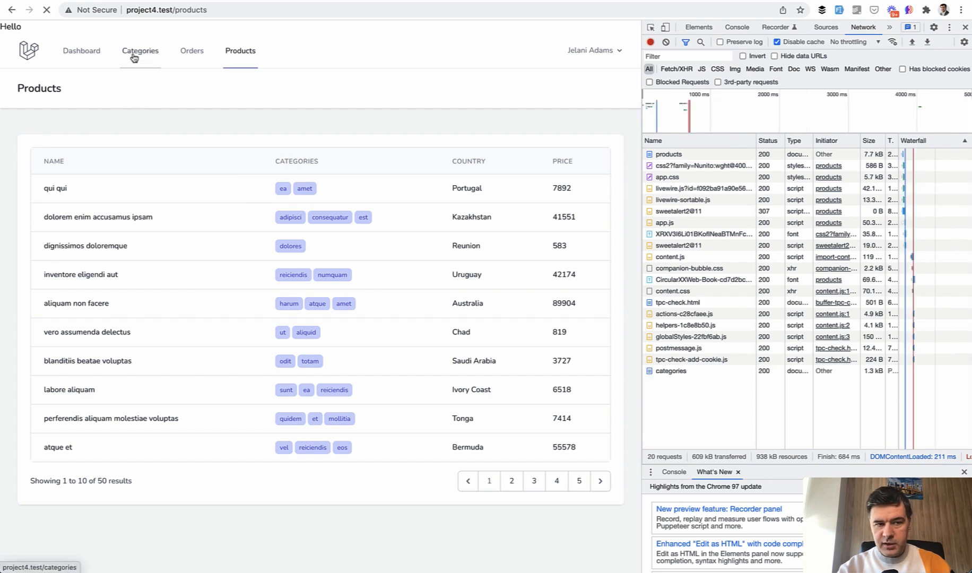
left_click(140, 50)
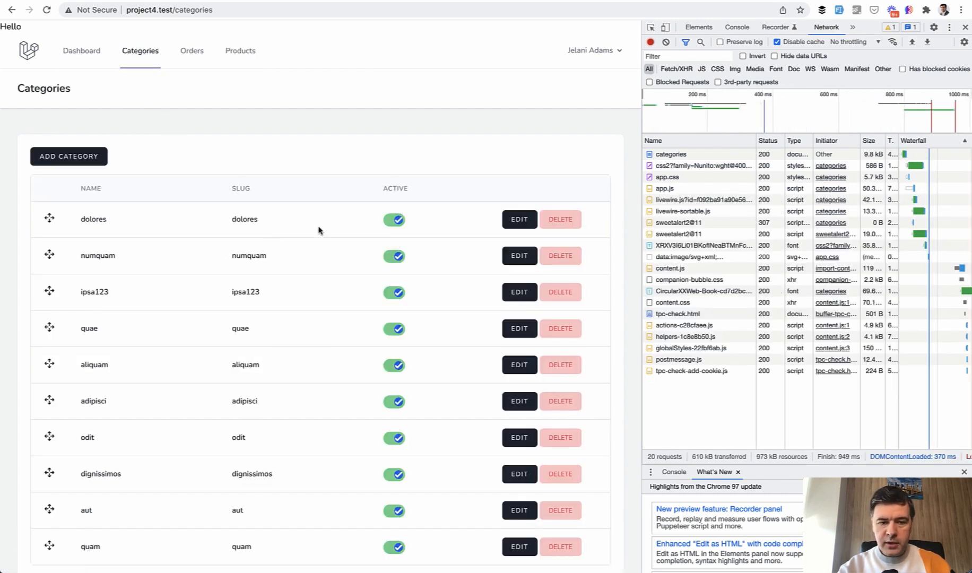
left_click(394, 219)
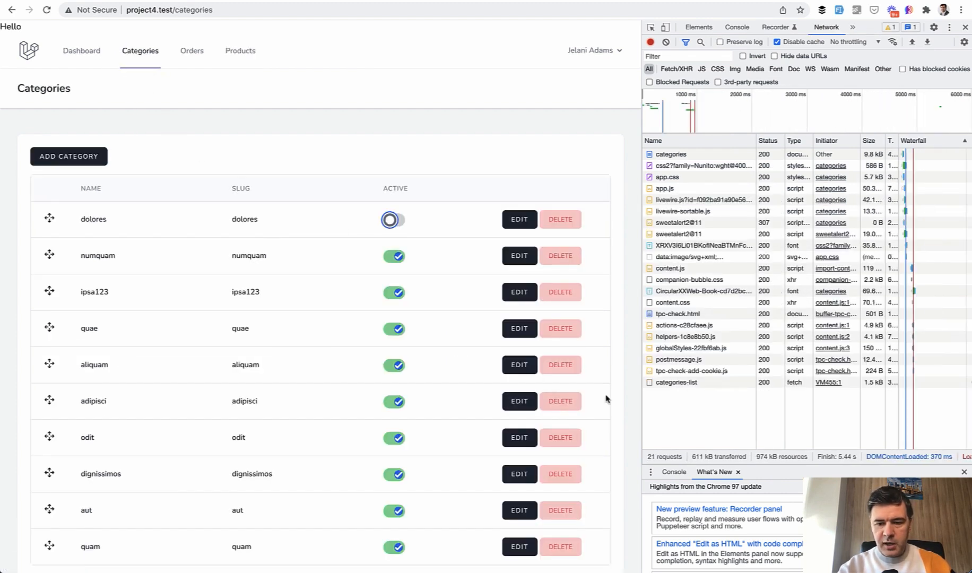
mouse_move(725, 383)
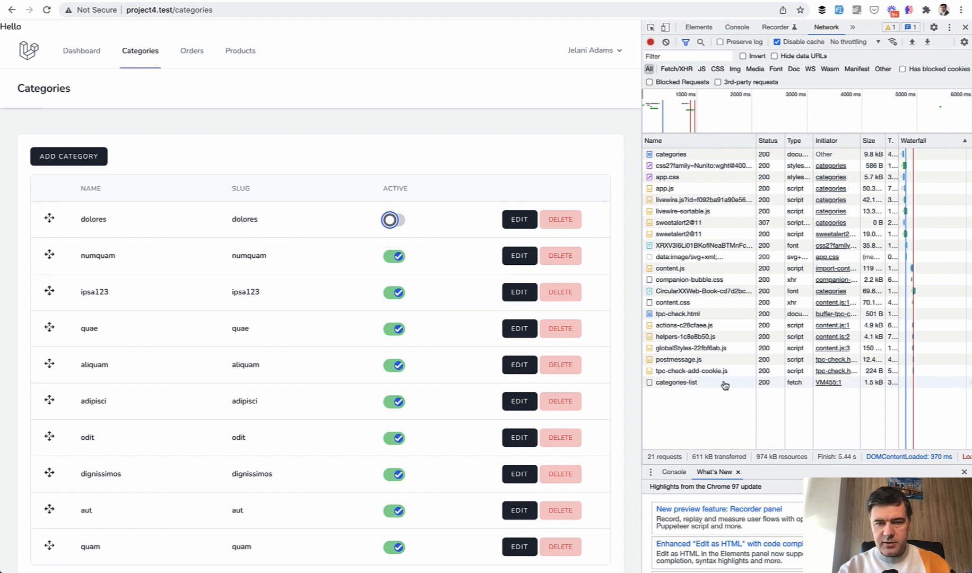